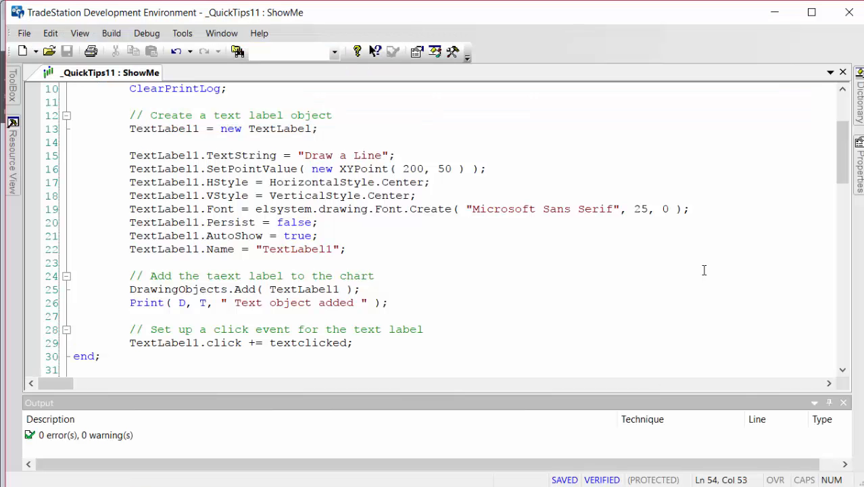
# Scroll through the ShowMe code to locate the commented-out Persist statements.
pyautogui.scroll(3)
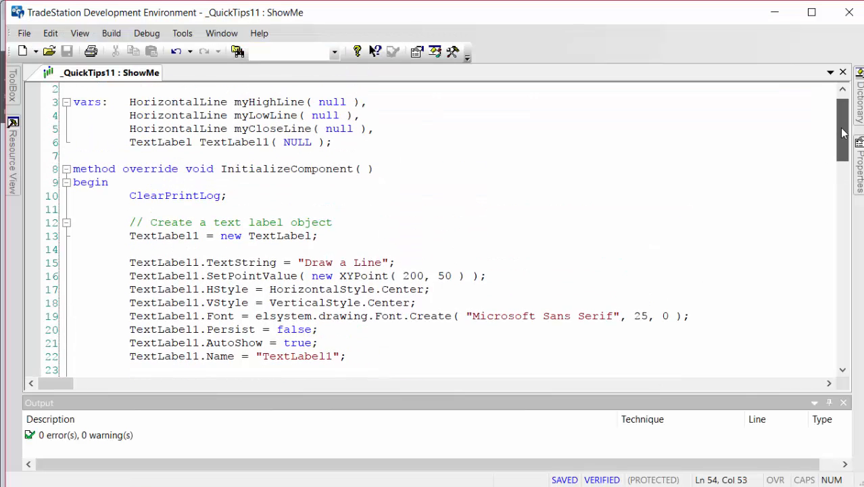
pyautogui.scroll(3)
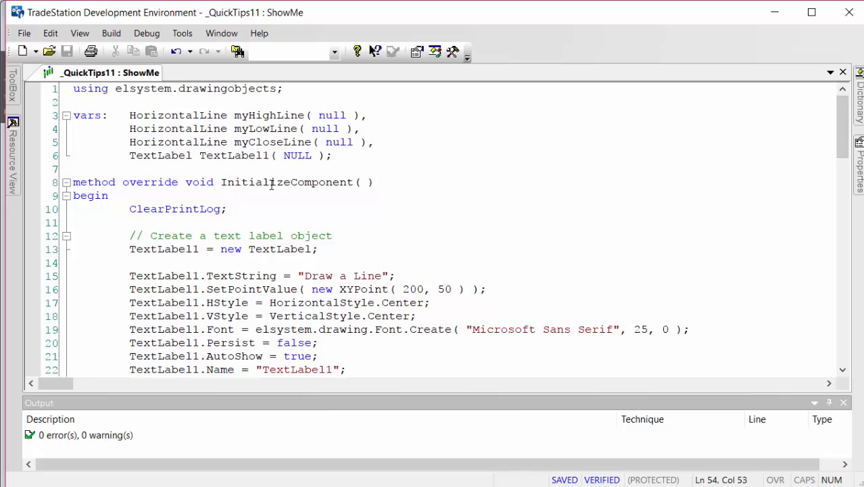
pyautogui.moveTo(303, 184)
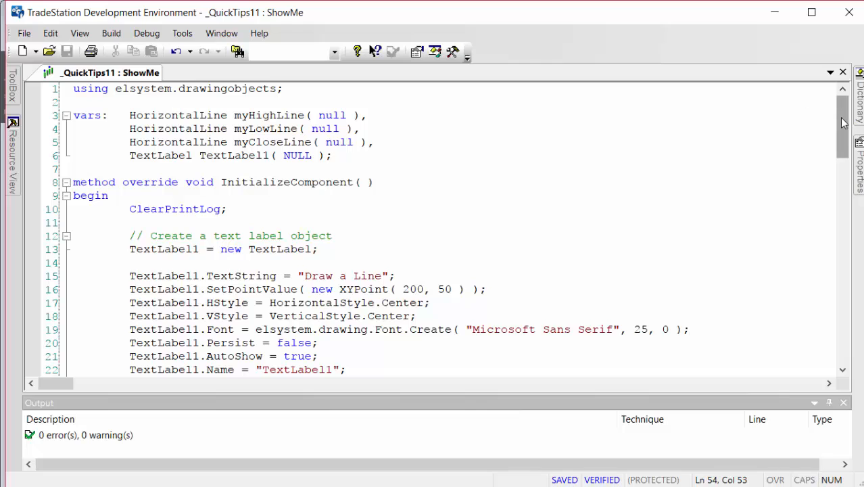
pyautogui.scroll(-3)
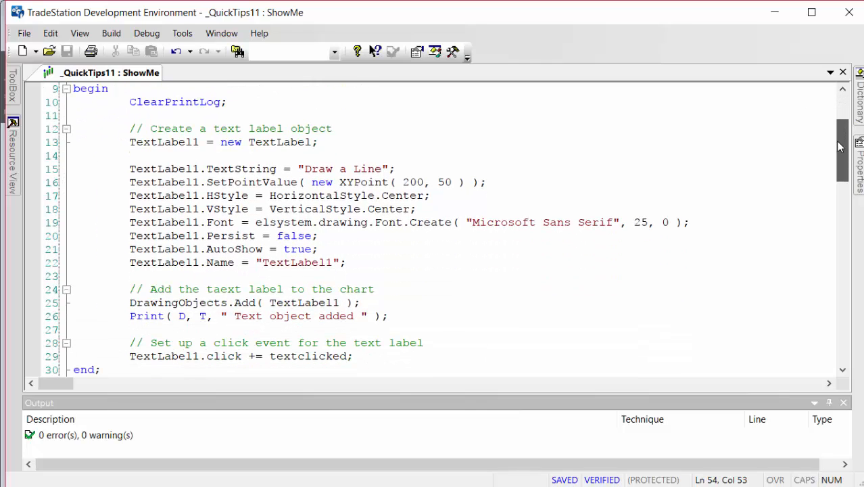
pyautogui.scroll(-3)
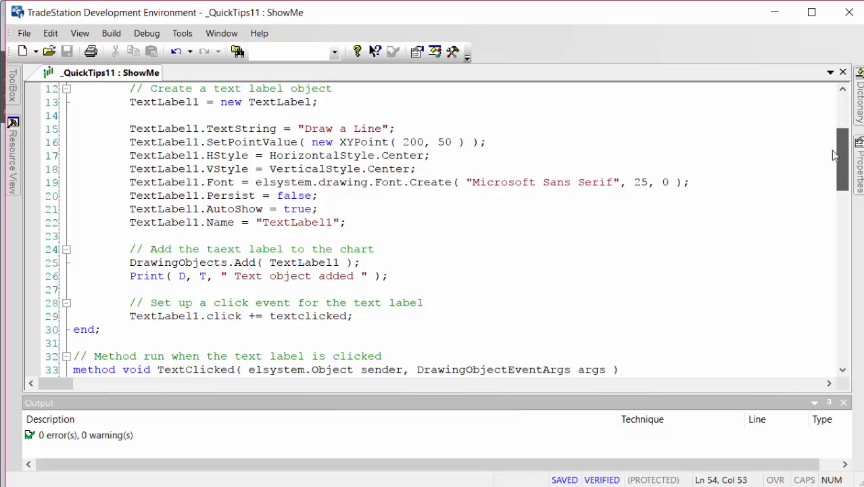
pyautogui.scroll(-3)
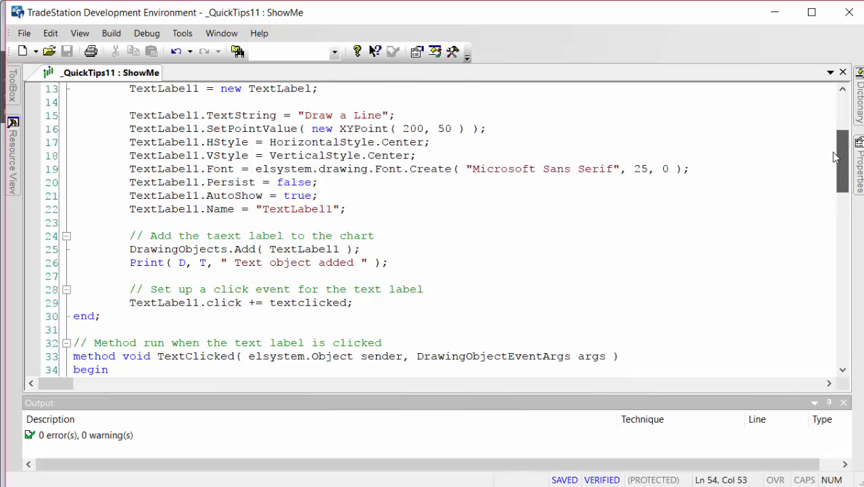
pyautogui.scroll(-3)
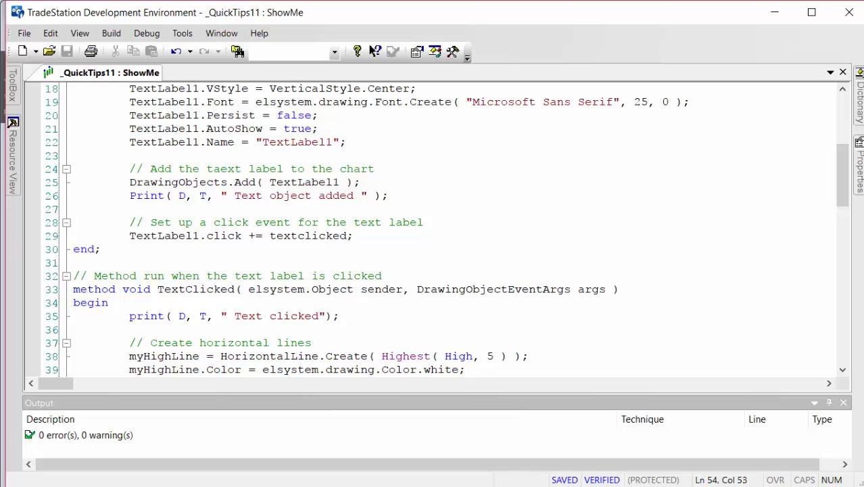
pyautogui.scroll(-3)
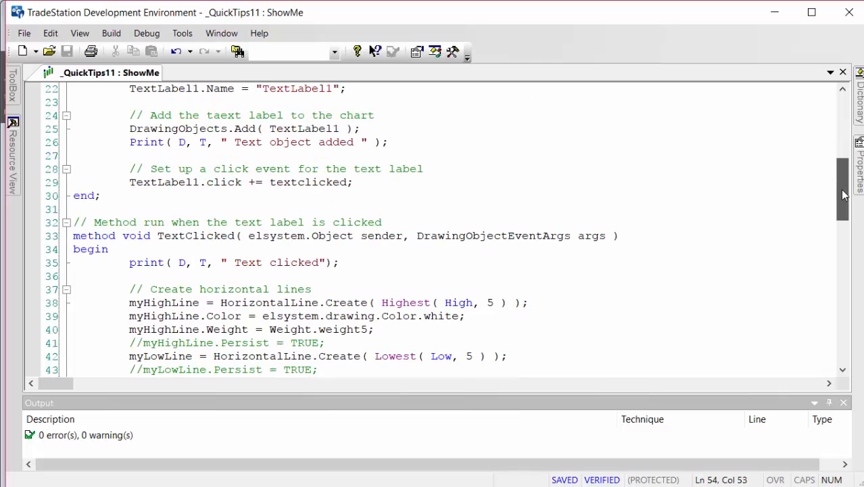
pyautogui.scroll(-3)
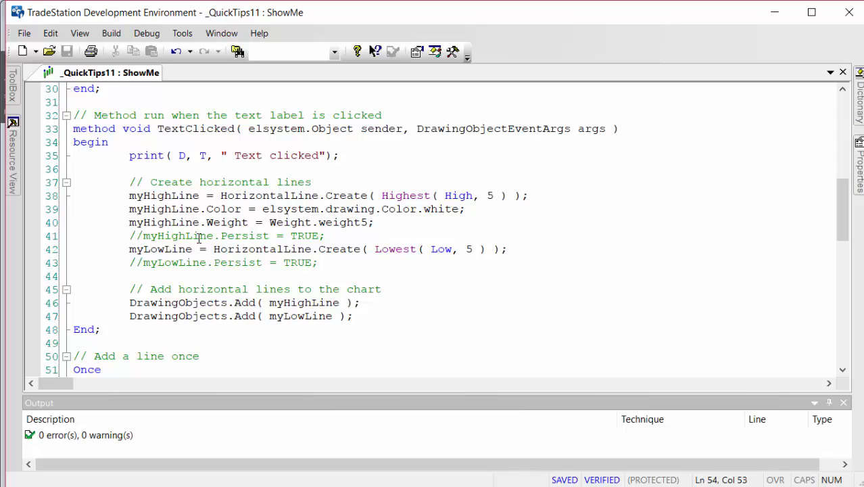
pyautogui.moveTo(316, 218)
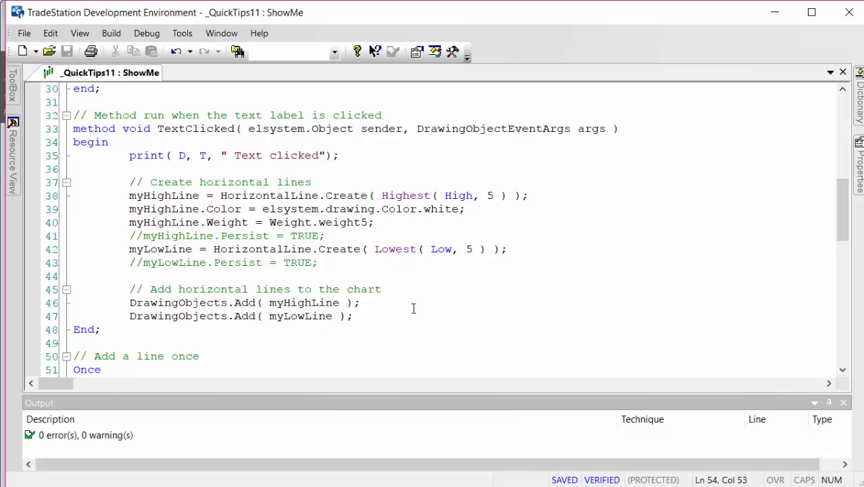
pyautogui.scroll(-3)
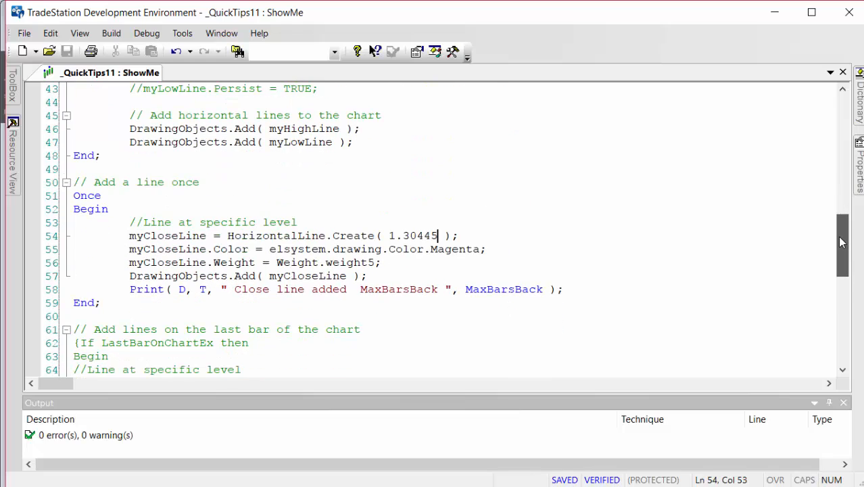
pyautogui.moveTo(237, 304)
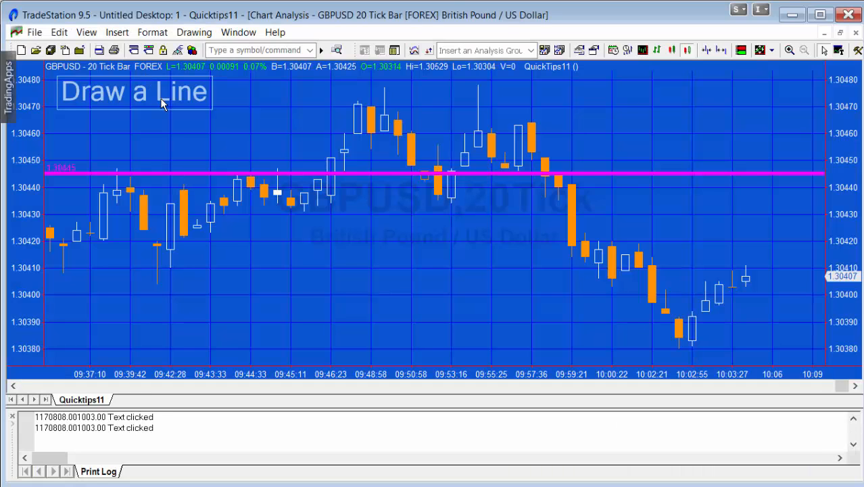
pyautogui.moveTo(256, 176)
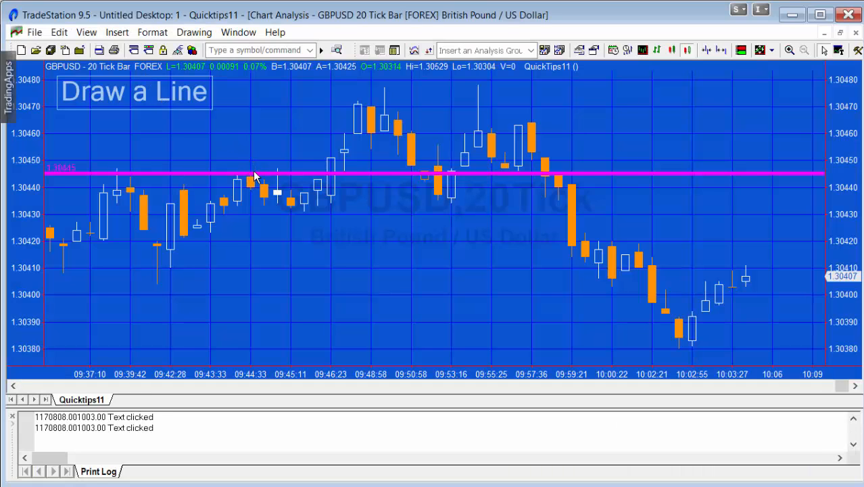
pyautogui.click(255, 174)
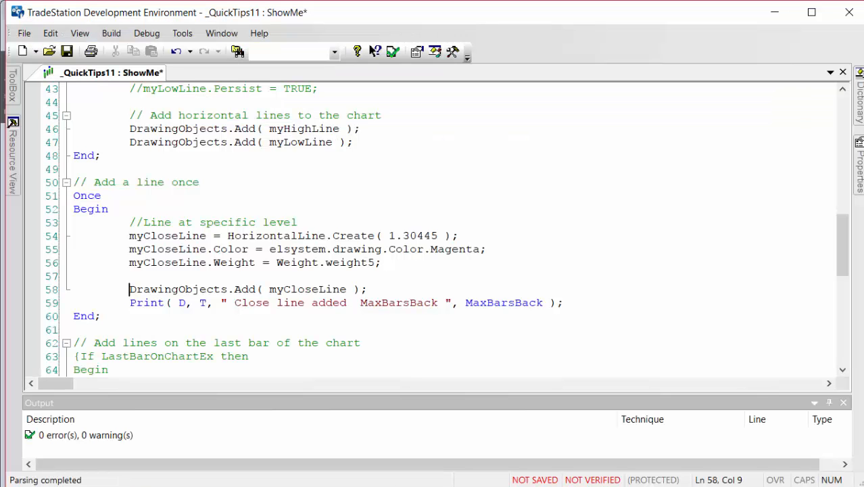
# Remove the // from myHighLine.Persist and myLowLine.Persist, then verify the ShowMe.
pyautogui.scroll(3)
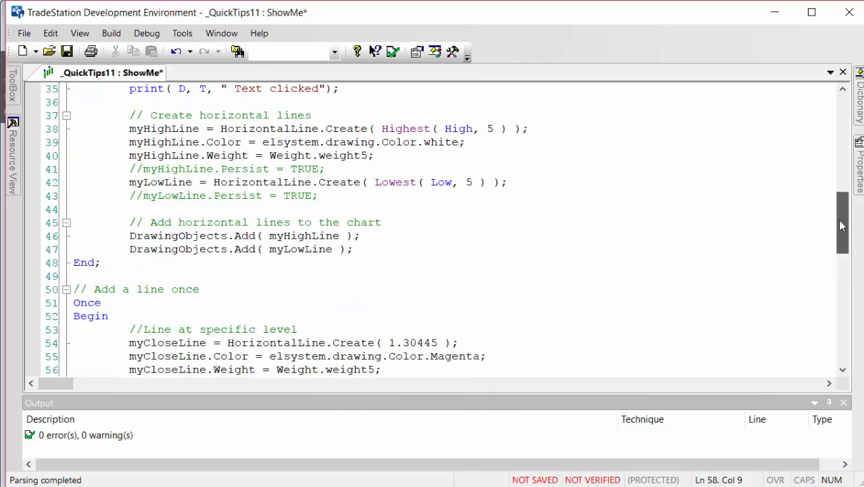
pyautogui.scroll(3)
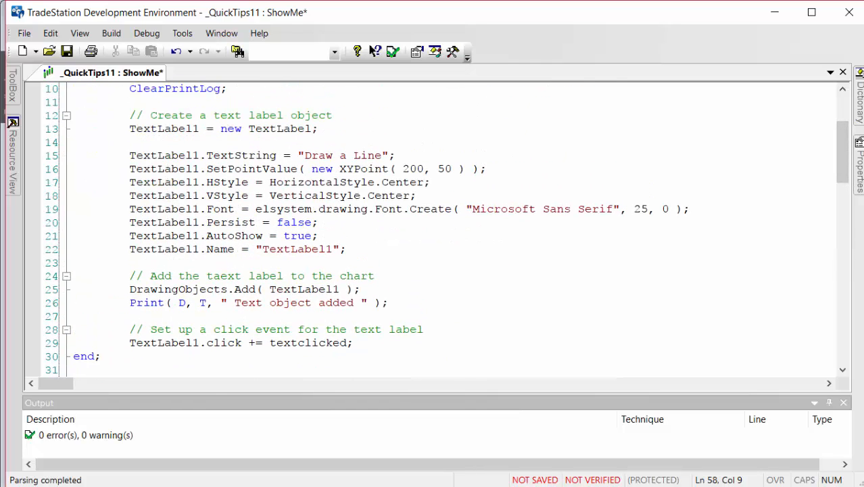
pyautogui.scroll(-3)
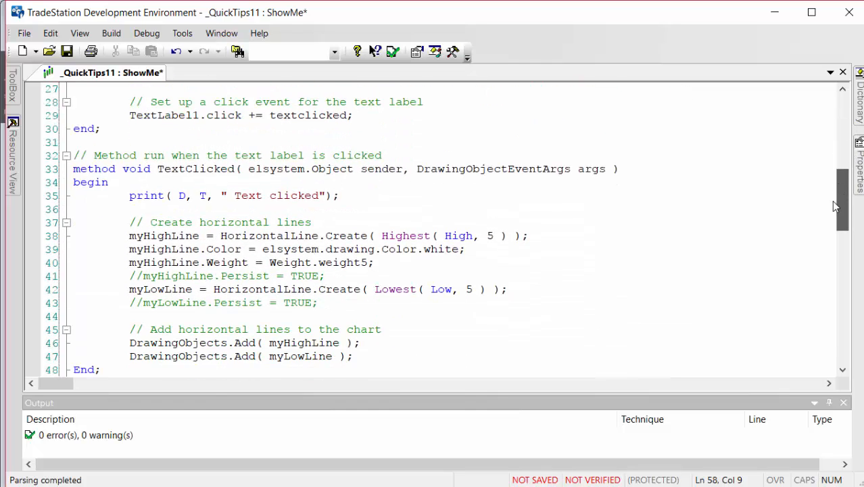
pyautogui.scroll(-3)
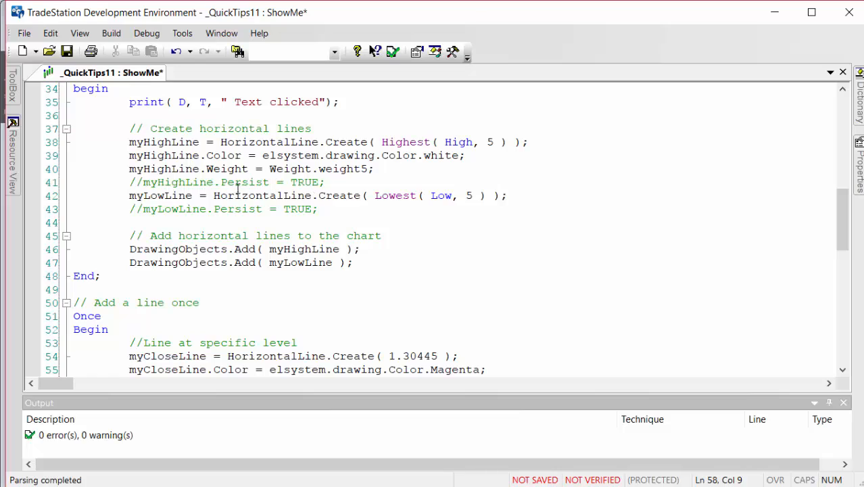
pyautogui.click(147, 182)
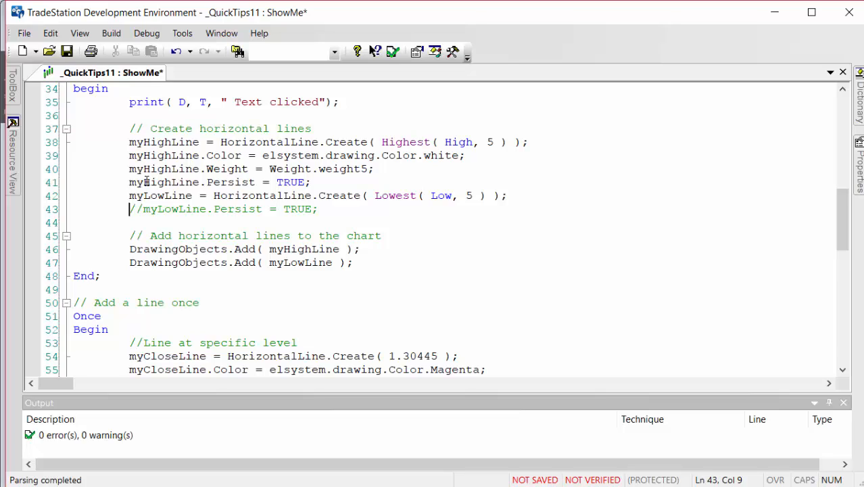
pyautogui.press('Delete')
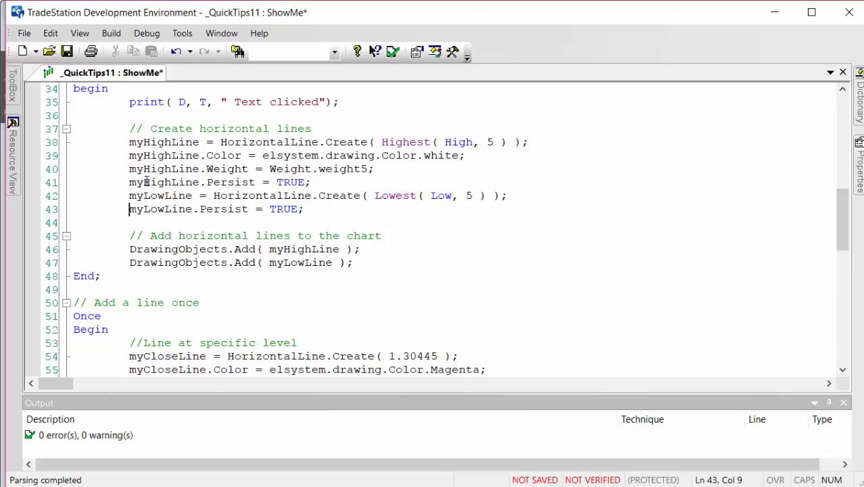
pyautogui.moveTo(450, 118)
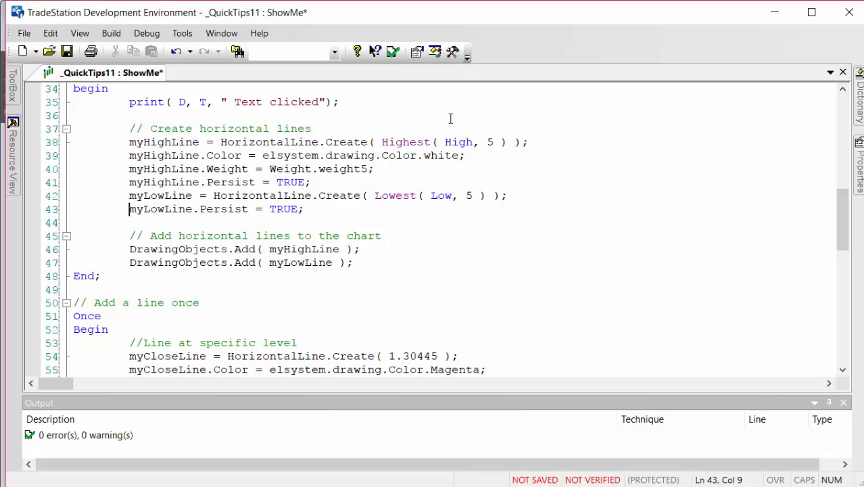
pyautogui.click(393, 51)
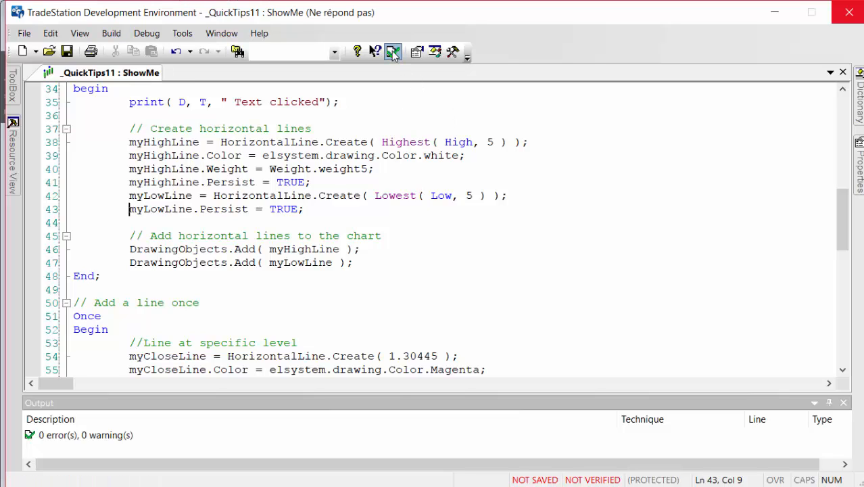
pyautogui.click(393, 52)
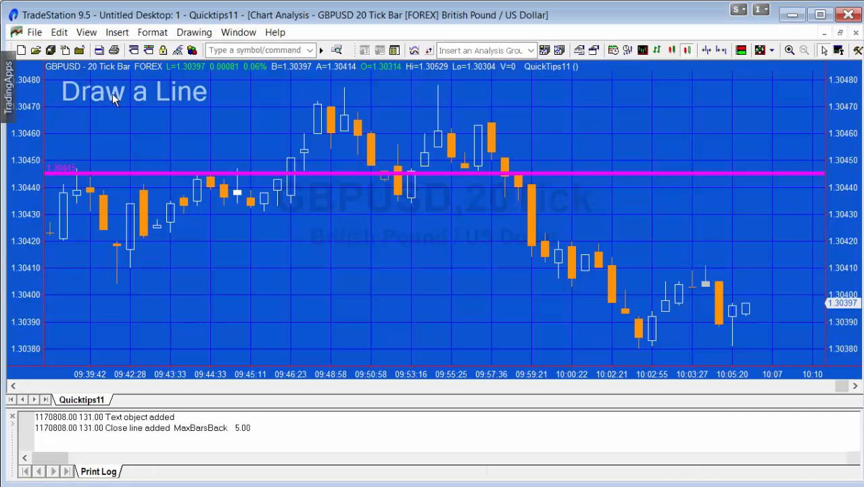
# Click the 'Draw a Line' label on the GBPUSD chart to draw the lines.
pyautogui.click(133, 91)
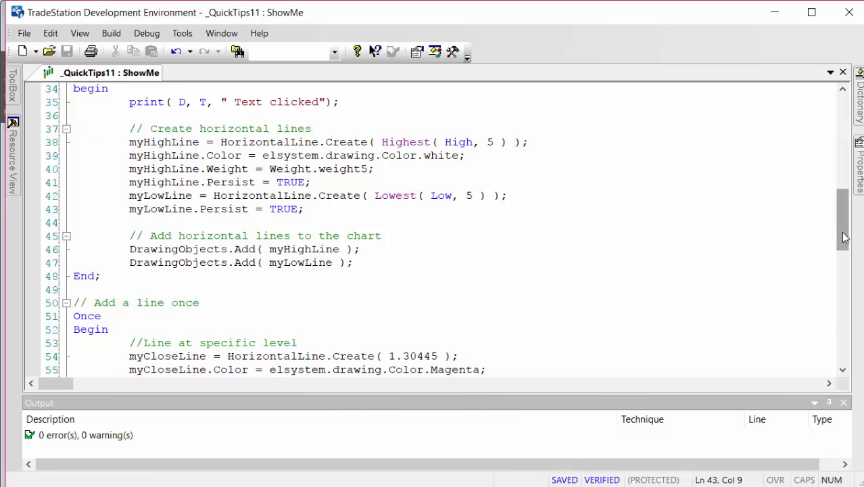
# Return to the editor and place the cursor just before the Once block.
pyautogui.click(130, 209)
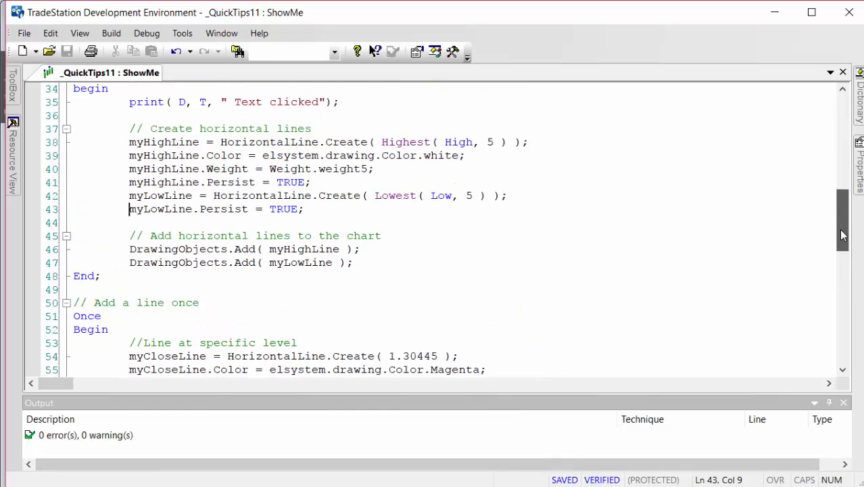
pyautogui.scroll(3)
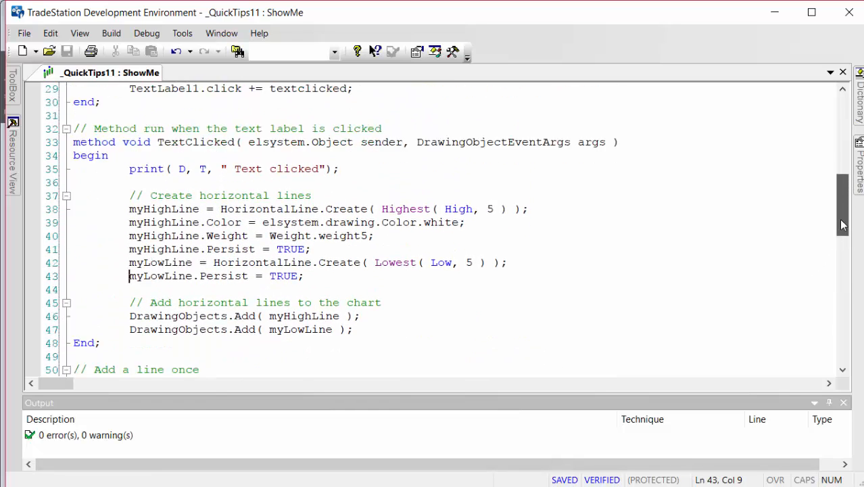
pyautogui.scroll(-3)
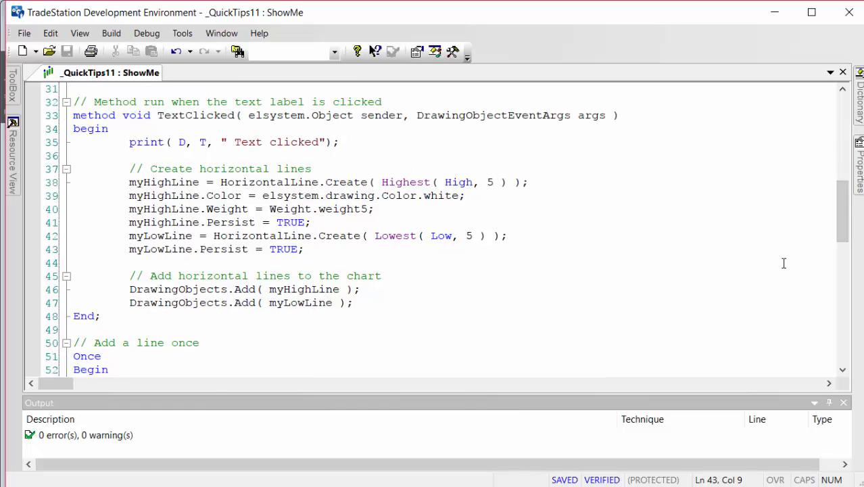
pyautogui.scroll(-3)
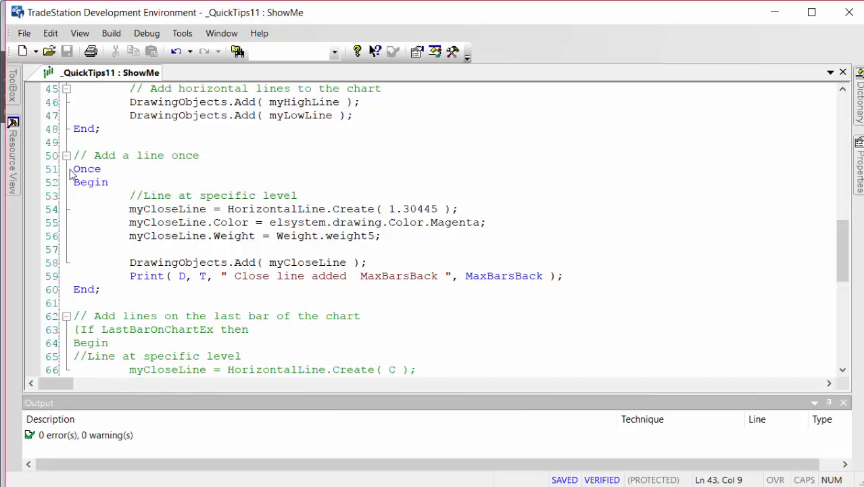
pyautogui.click(74, 168)
pyautogui.write('}')
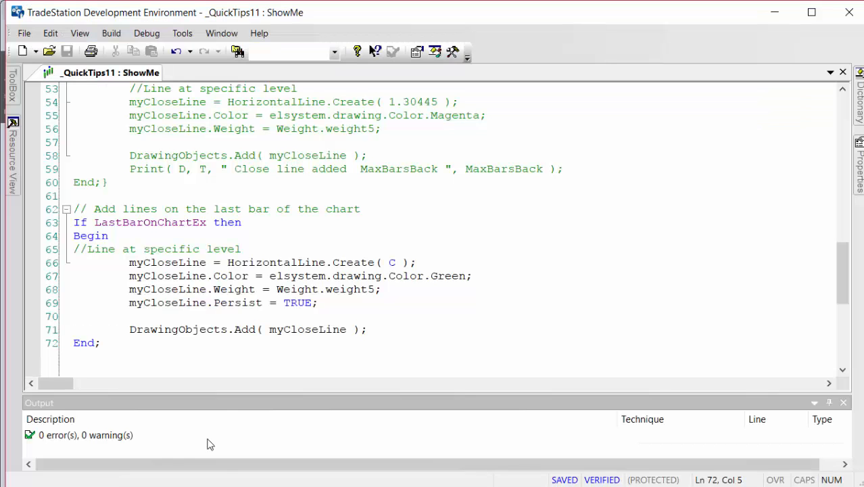
# Change the close line's Persist on line 69 from TRUE to FALSE and verify.
pyautogui.doubleClick(297, 303)
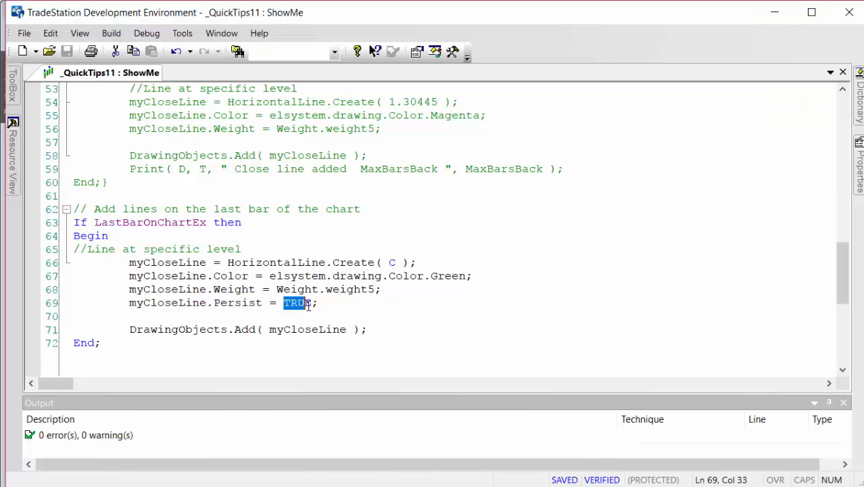
pyautogui.write('FALSE')
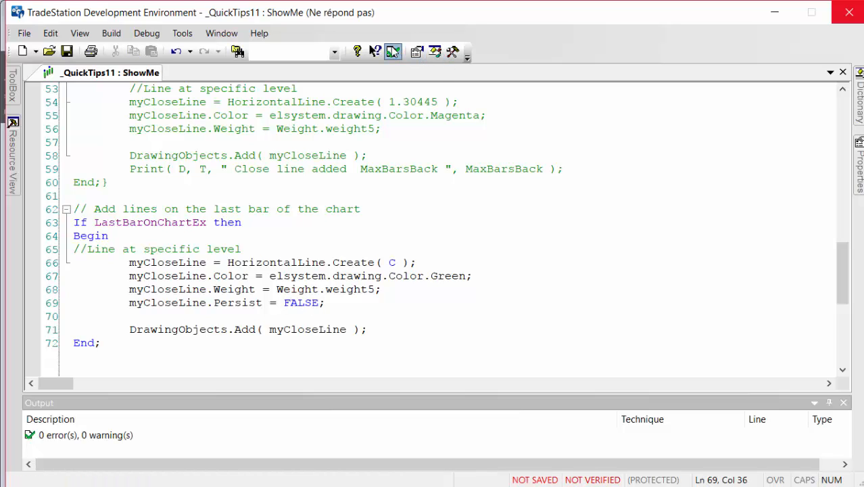
pyautogui.click(393, 52)
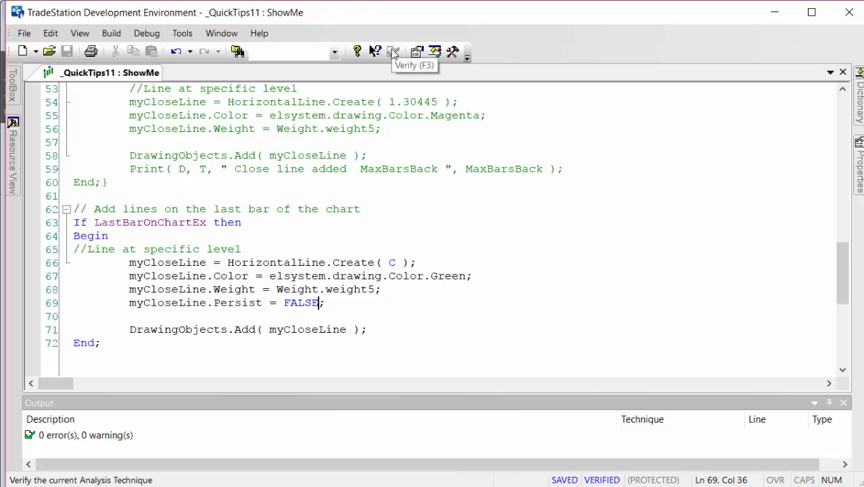